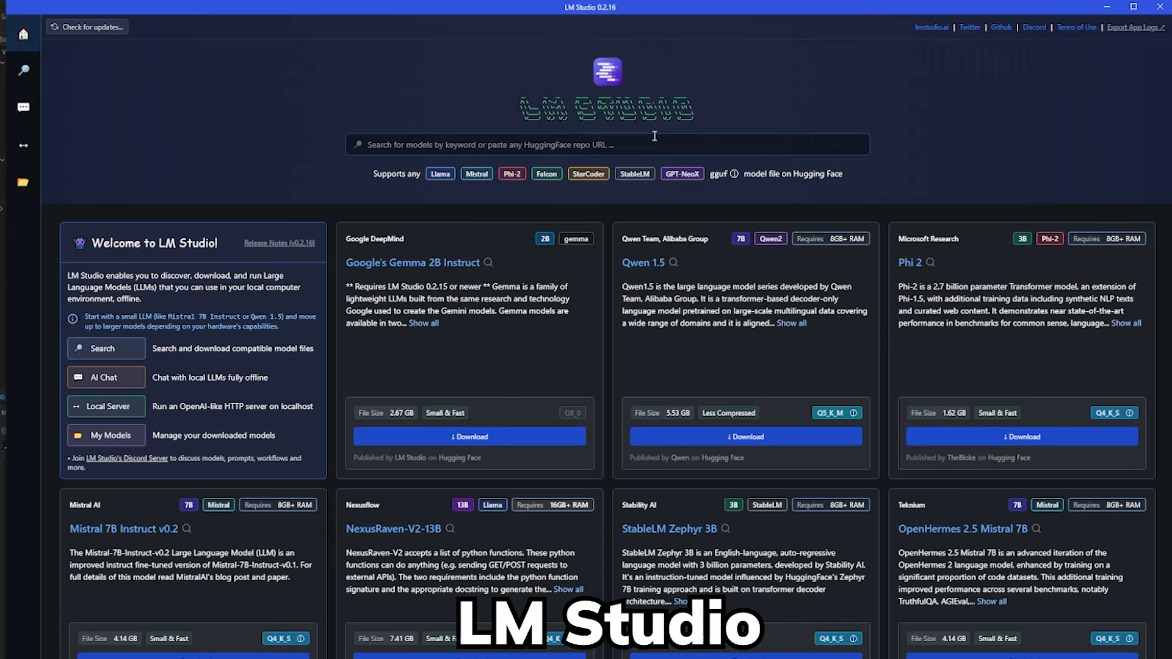
Step: Search LM Studio's model catalogue for 'gguf' before moving to Hugging Face's trending models
type("gguf")
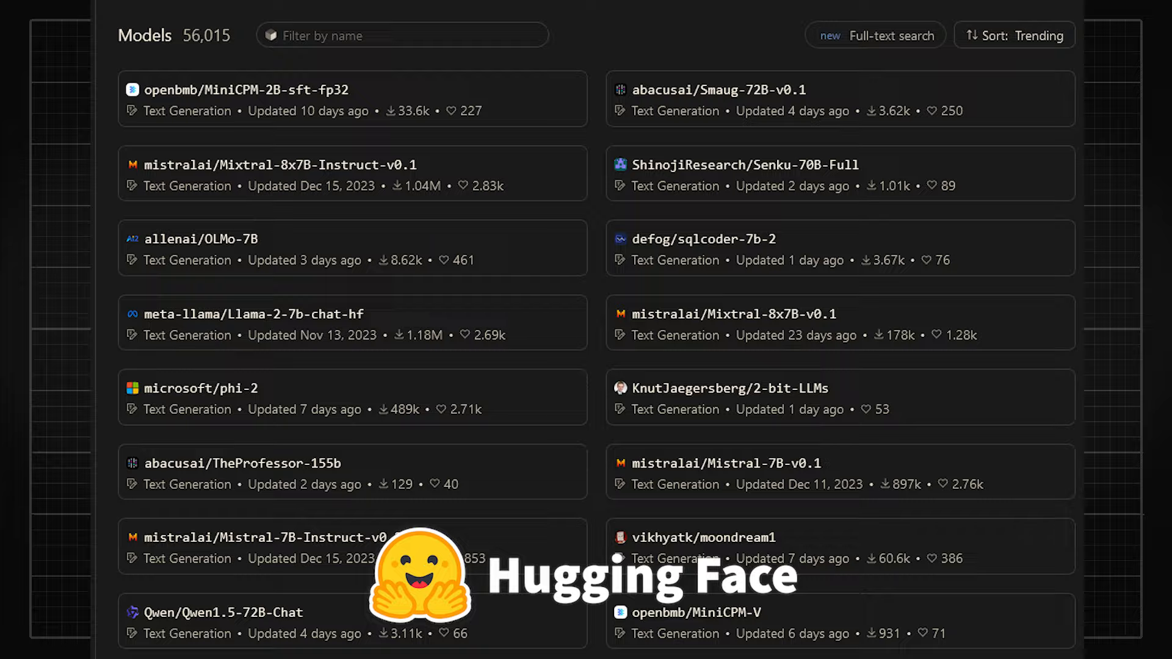
Step: View the mistralai/Mistral-7B-Instruct-v0.2 model card and return to the Models list
left_click(264, 537)
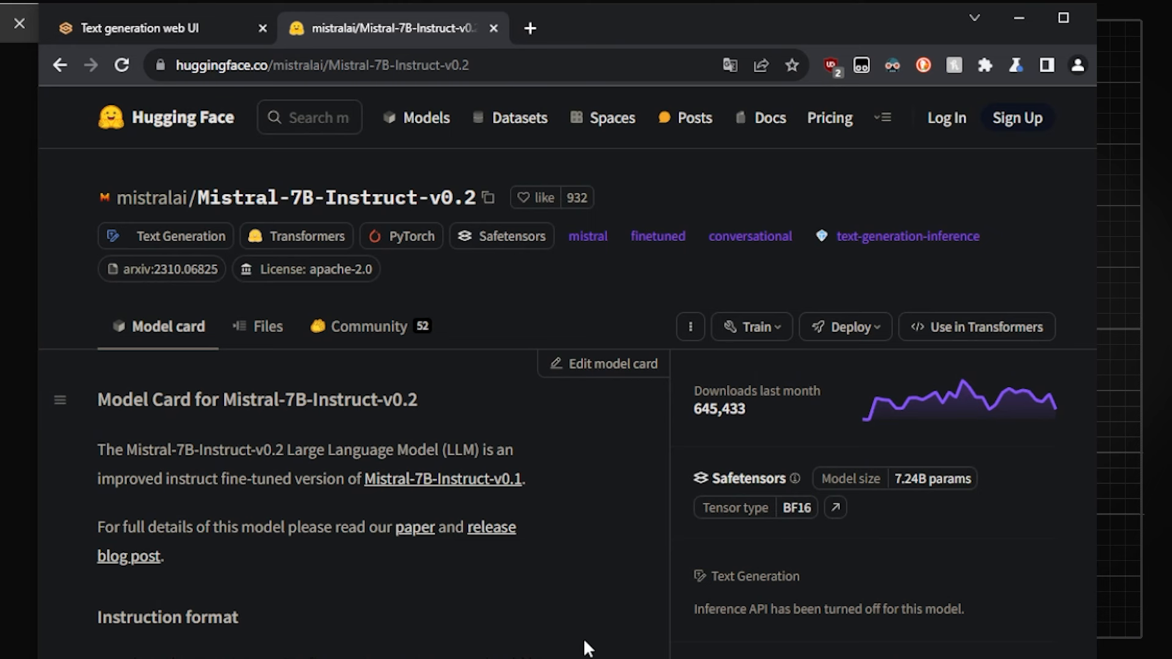
left_click(157, 28)
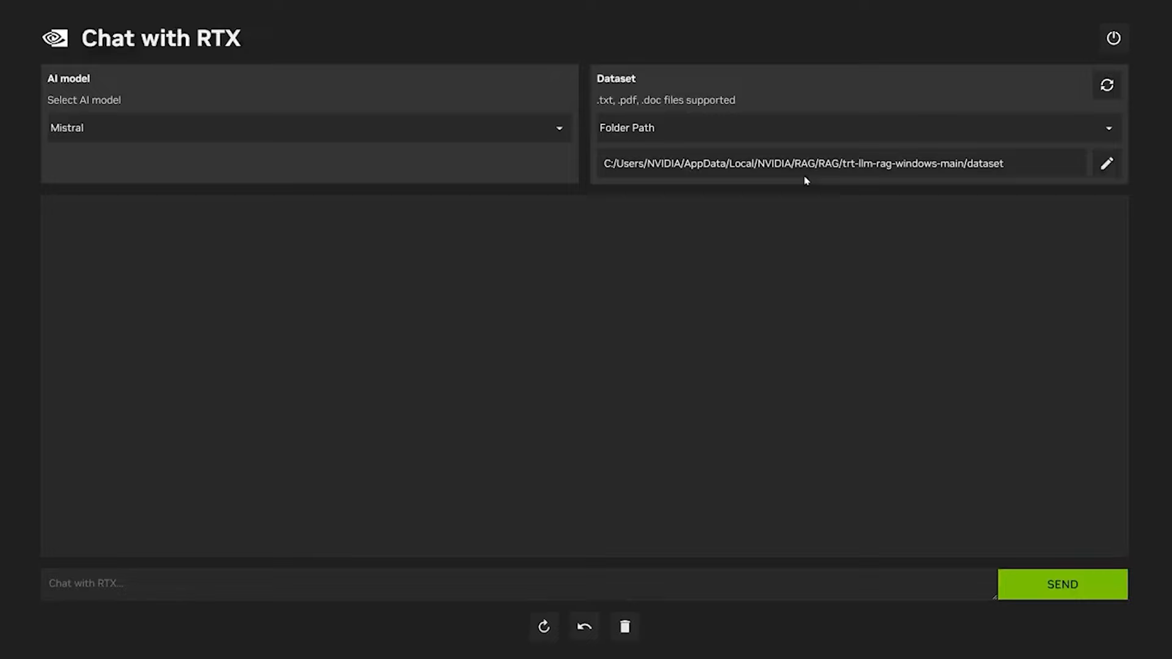
Step: Switch the Chat with RTX dataset source from Folder Path to YouTube URL
left_click(856, 127)
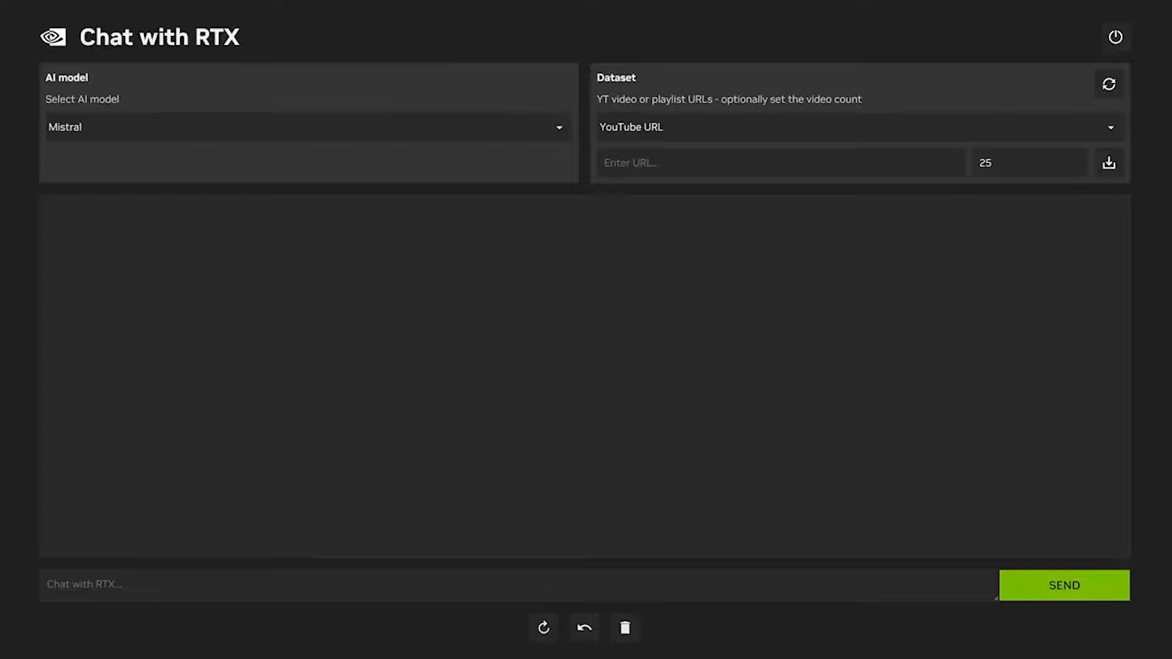